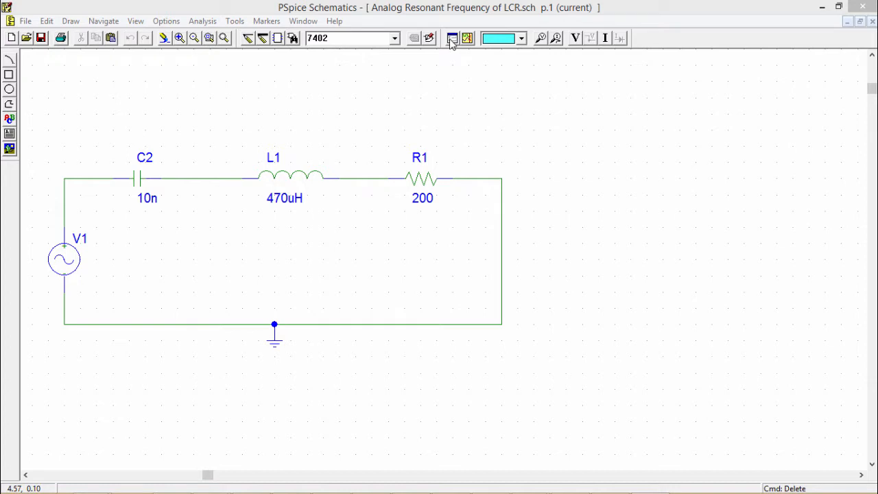
mouse_move(452, 38)
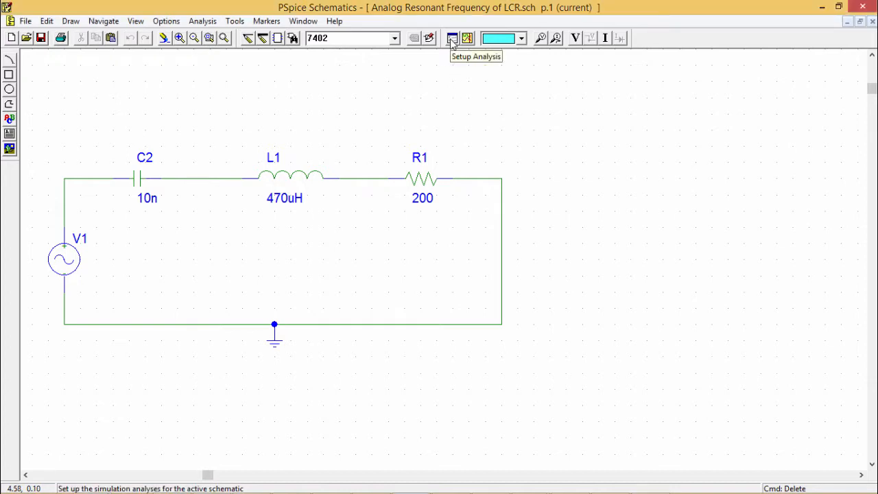
Open Analysis Setup's AC Sweep settings (linear, 101 points, 10 Hz–200 kHz) and move the dialog upper right
click(452, 38)
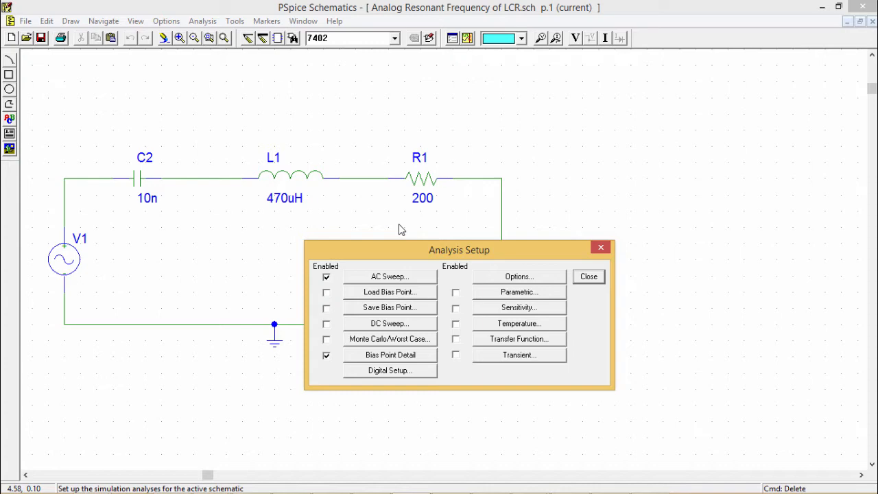
mouse_move(397, 262)
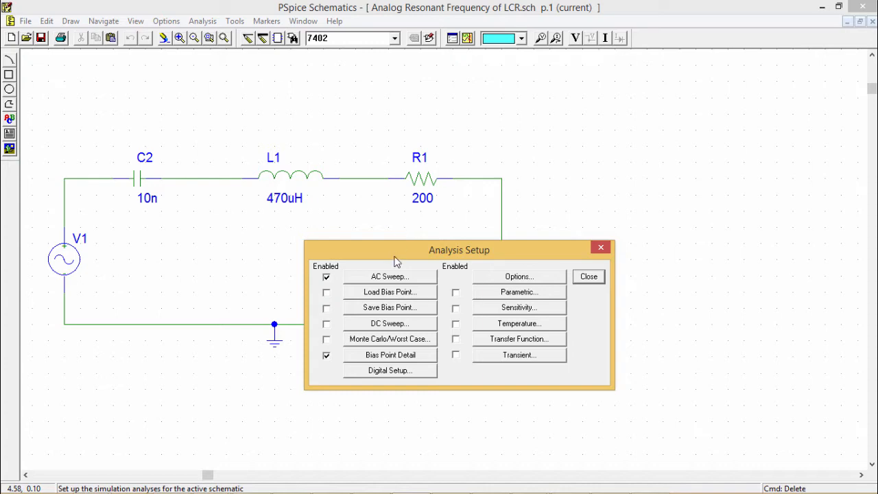
click(390, 276)
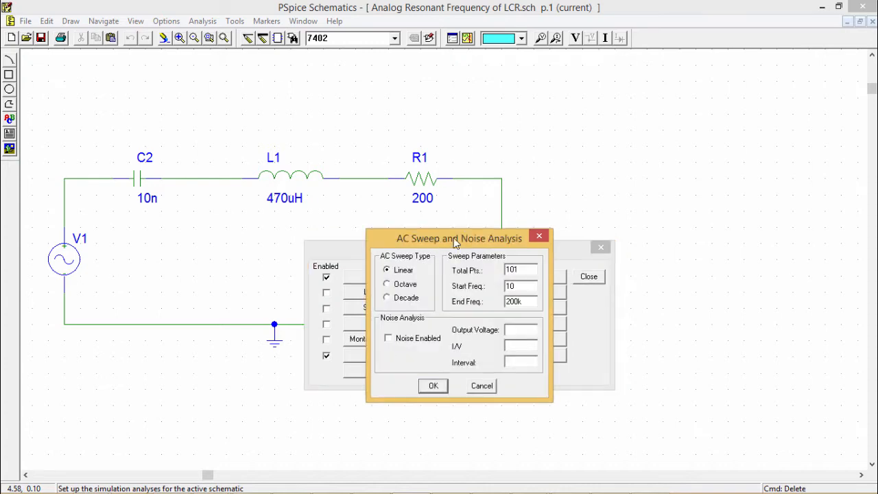
drag(459, 238, 604, 124)
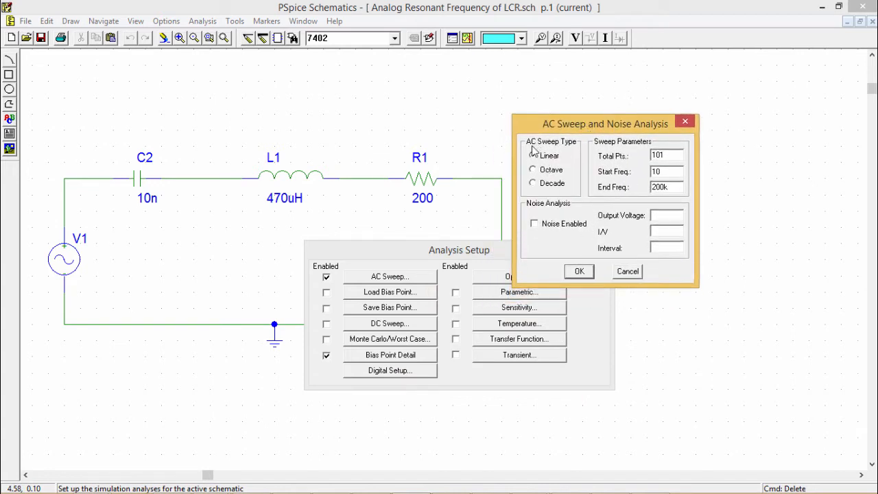
click(533, 155)
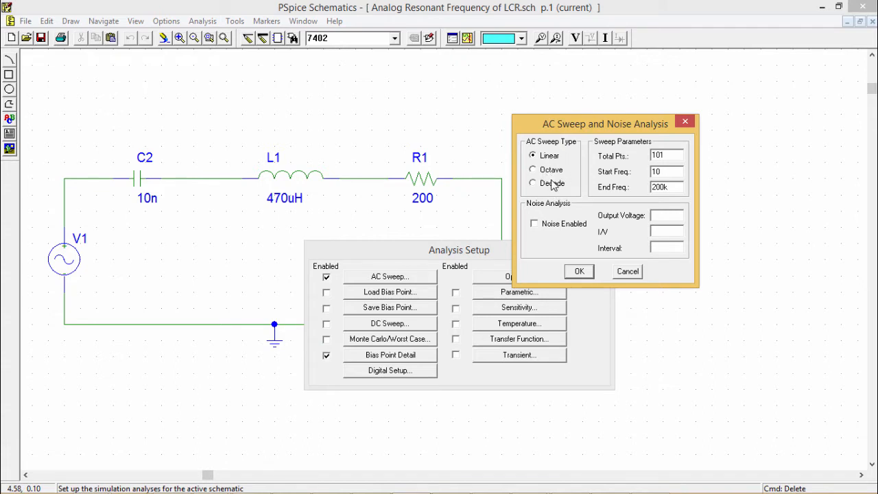
mouse_move(607, 164)
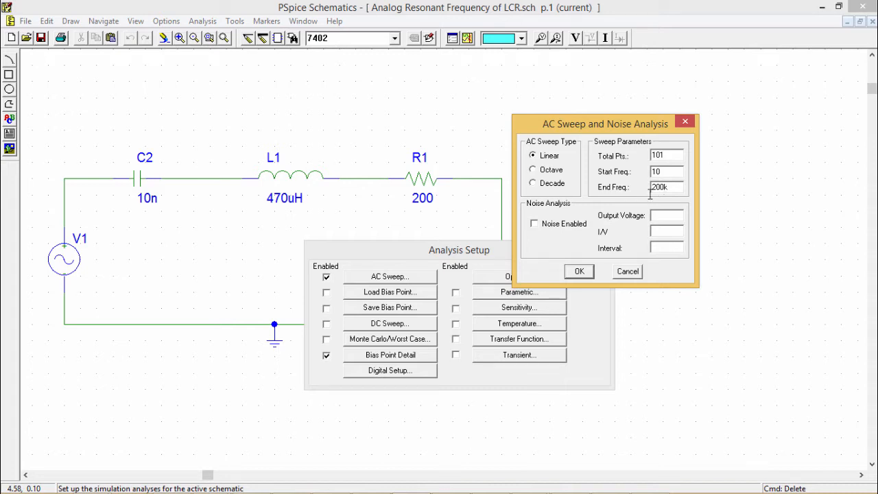
mouse_move(586, 213)
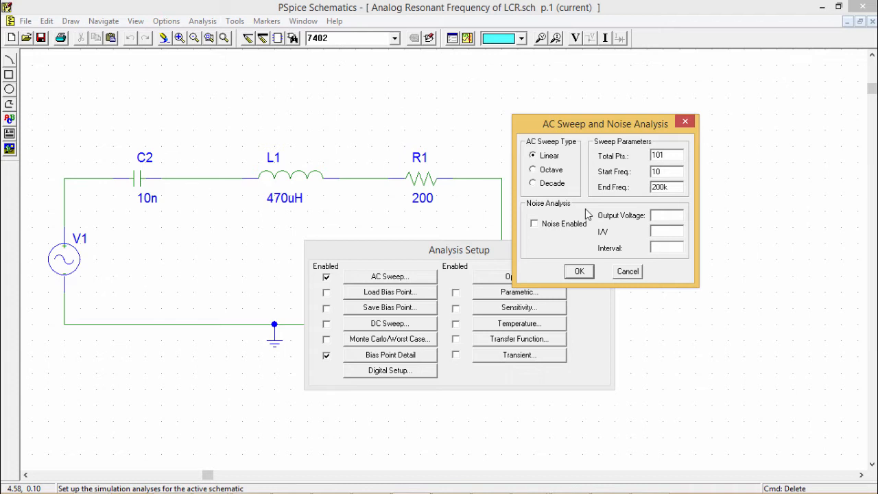
mouse_move(631, 183)
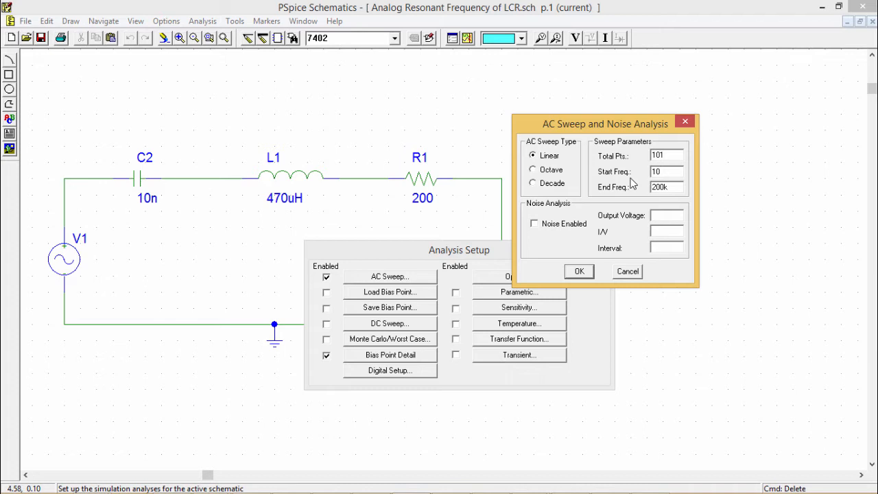
mouse_move(573, 167)
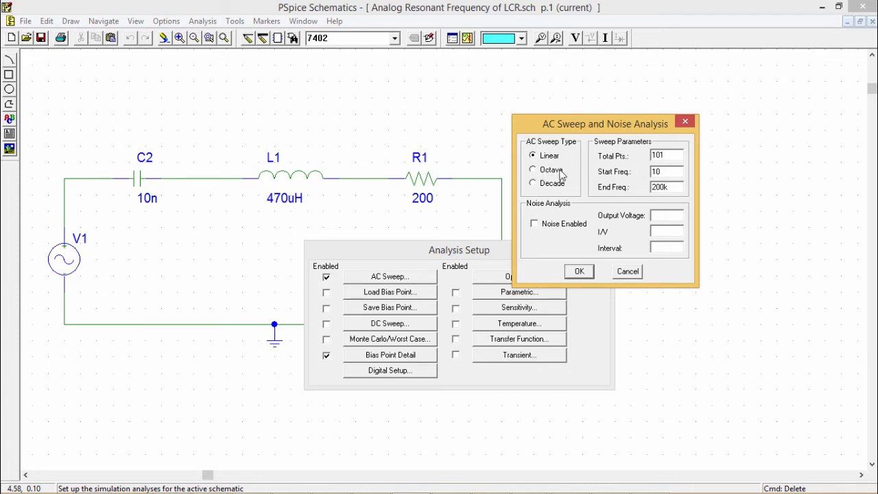
mouse_move(567, 192)
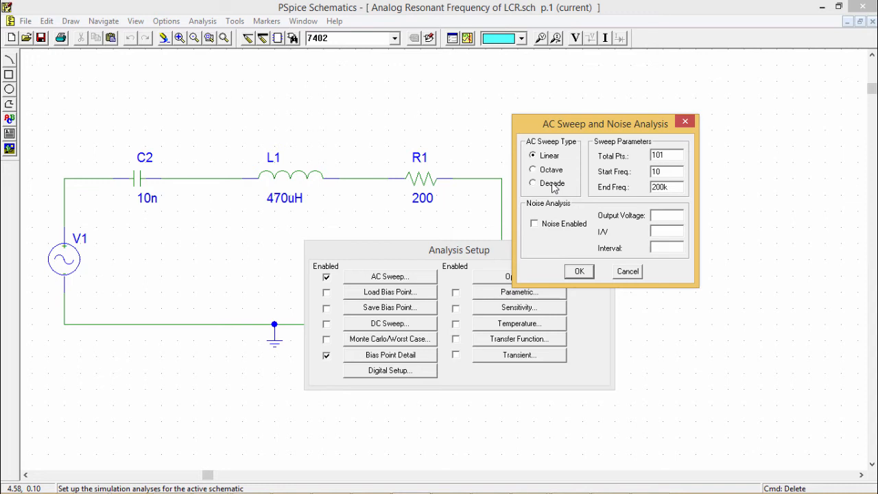
mouse_move(536, 228)
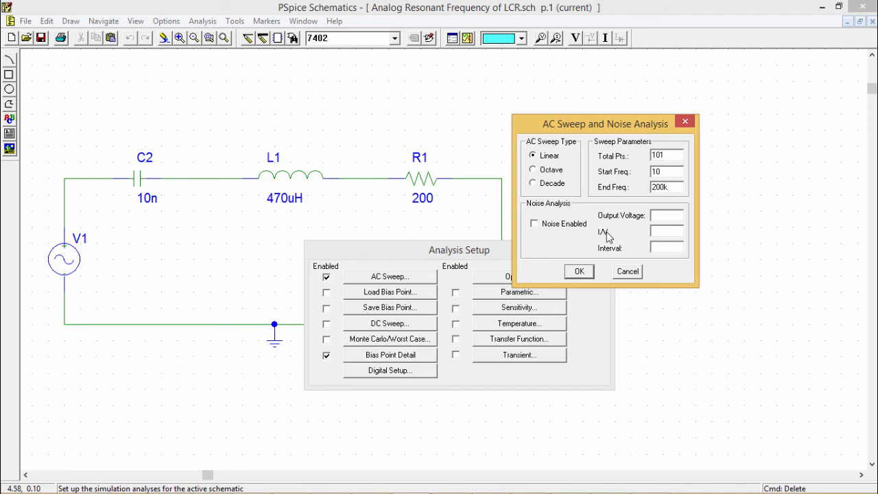
mouse_move(597, 239)
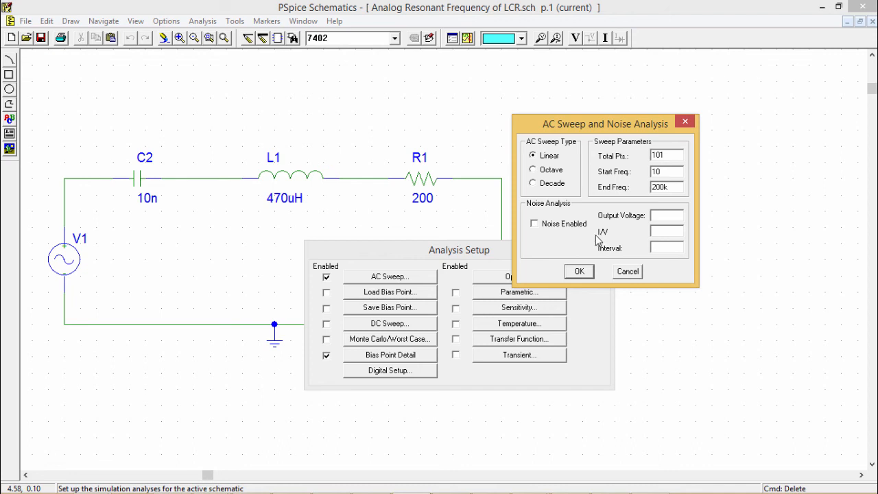